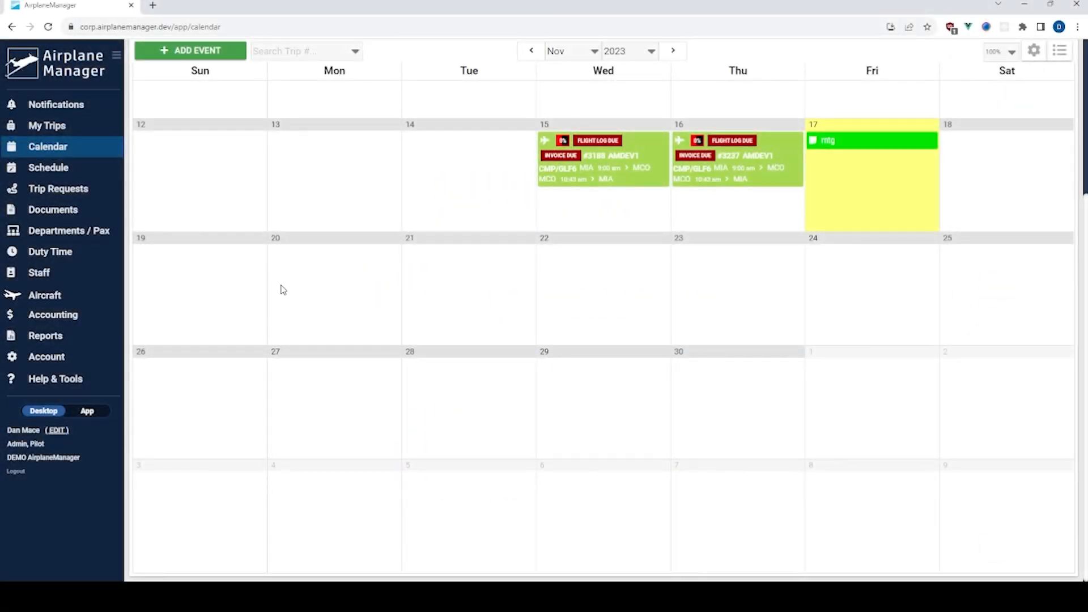
mouse_move(49, 252)
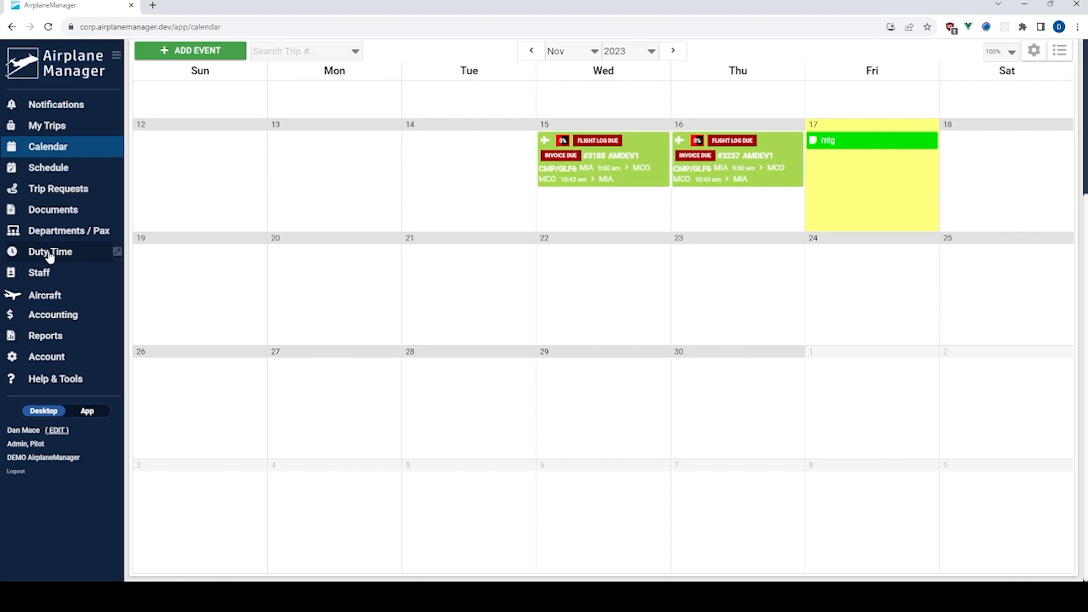
Step: Switch from the calendar to the Duty Time page for November 2023
click(50, 251)
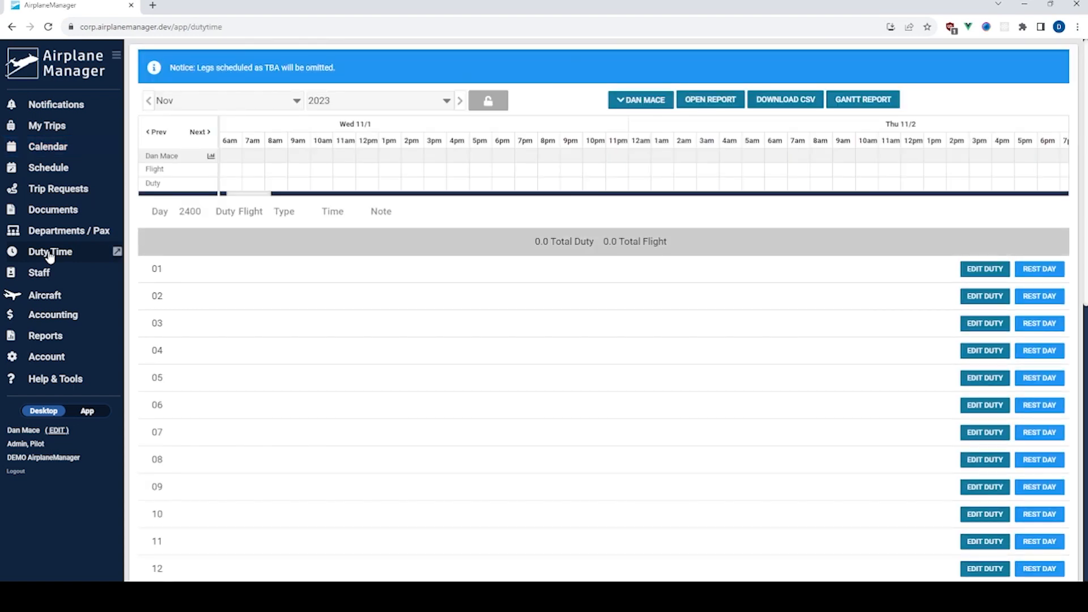
mouse_move(581, 184)
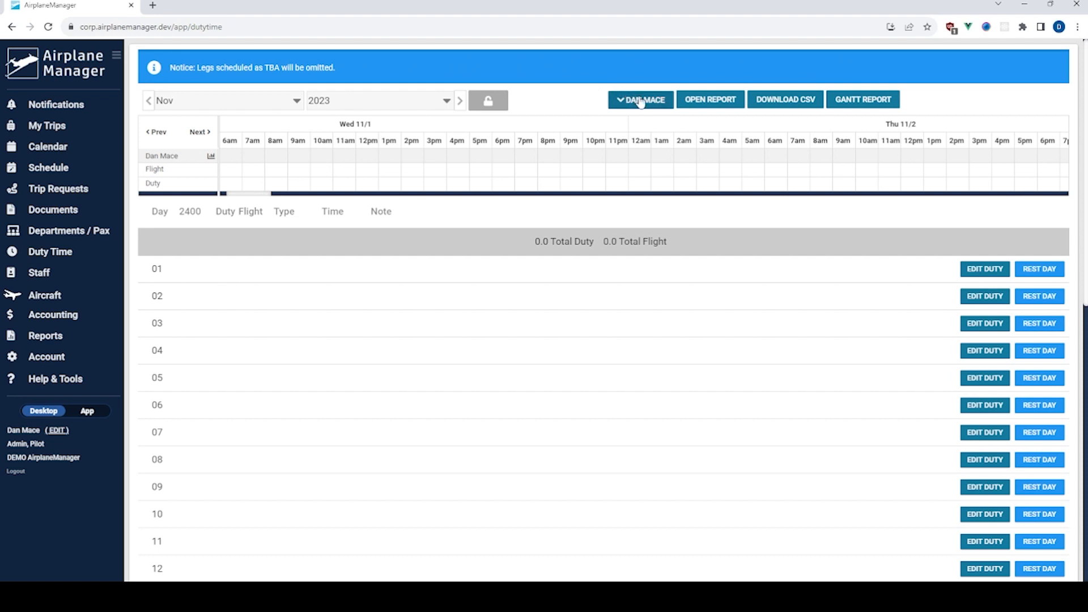
click(640, 100)
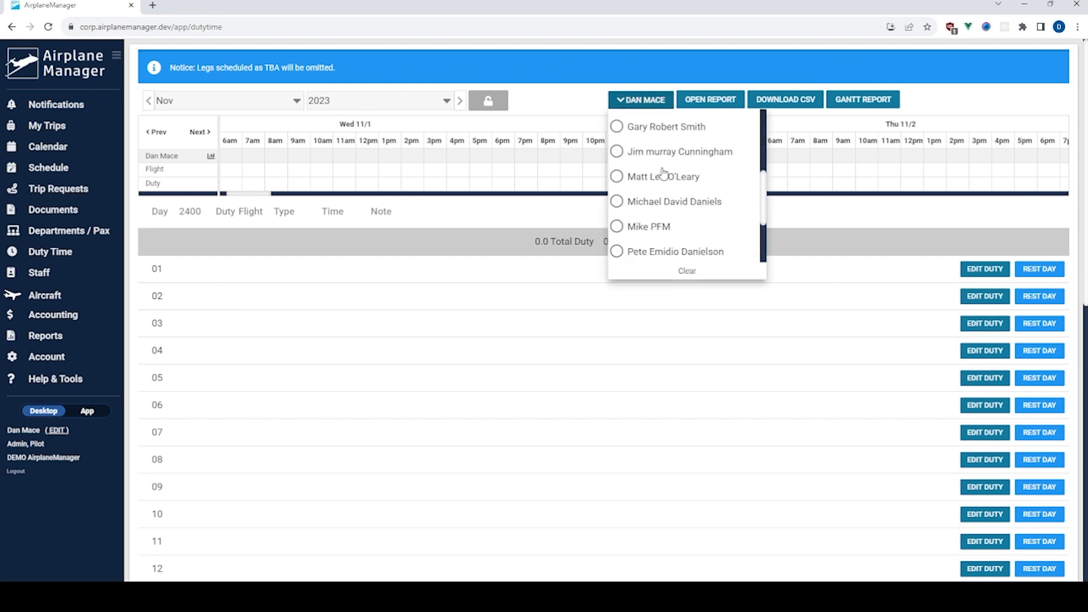
click(616, 177)
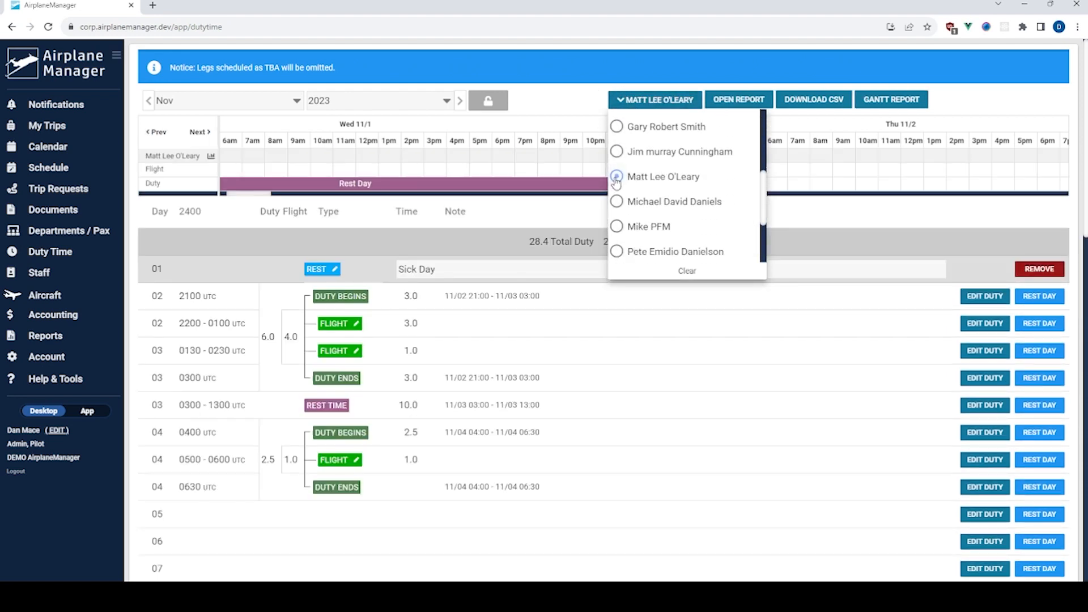
click(616, 177)
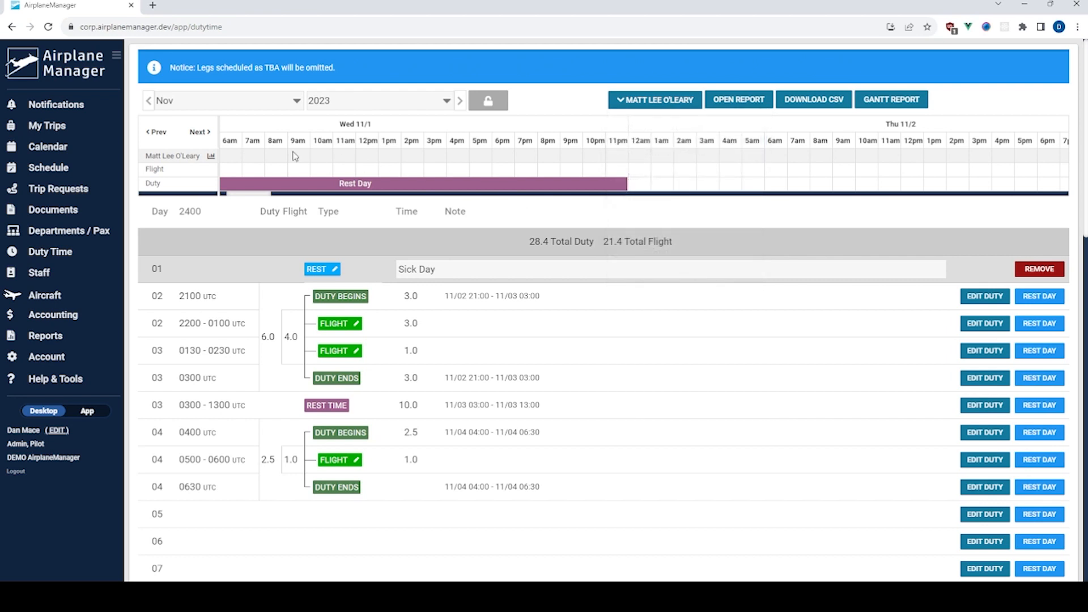
mouse_move(381, 157)
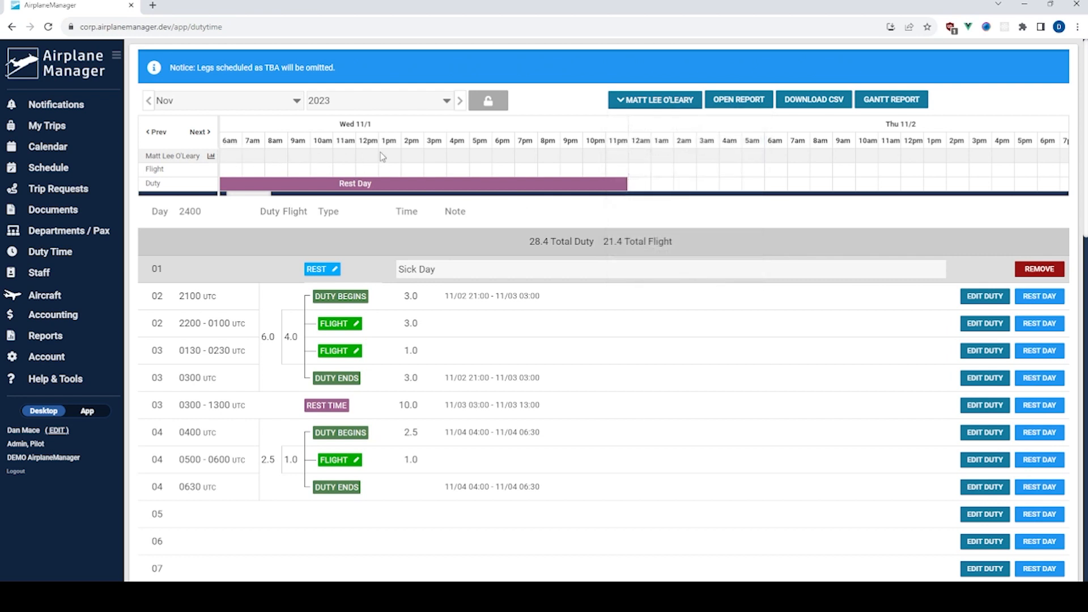
mouse_move(812, 160)
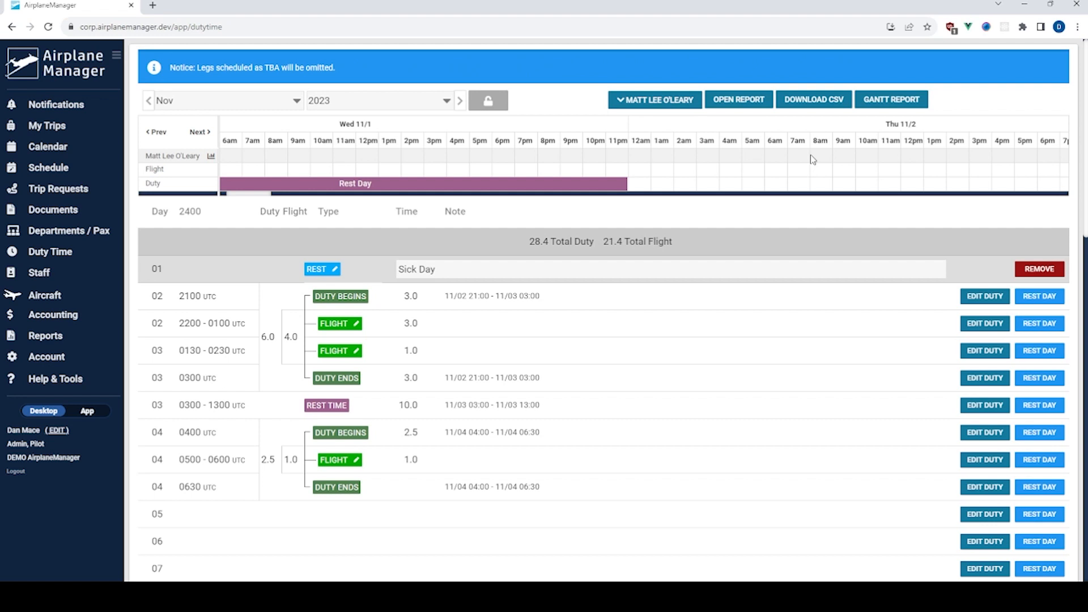
mouse_move(819, 151)
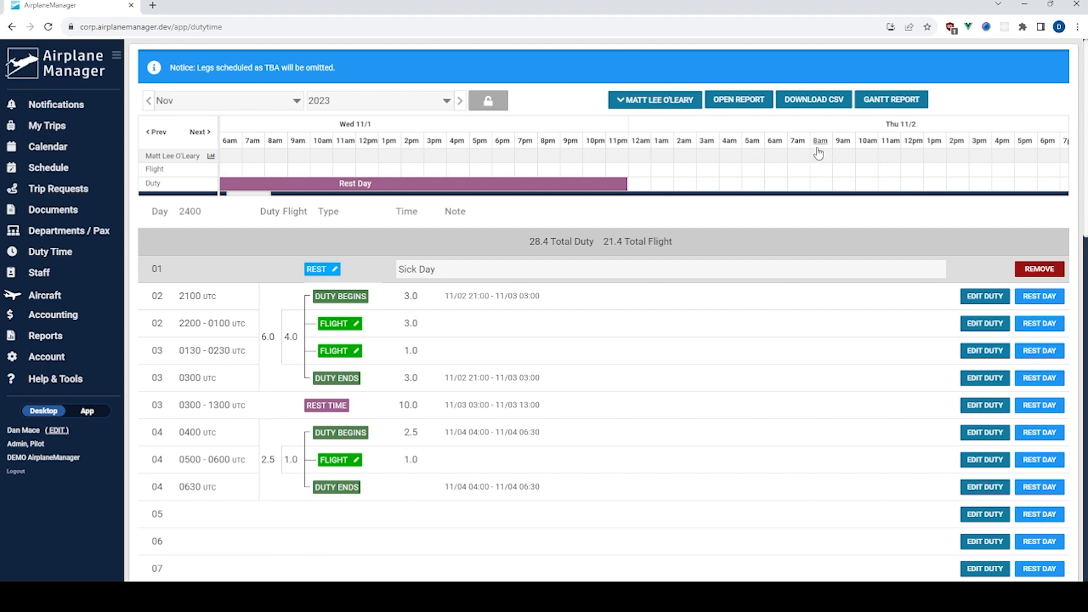
mouse_move(327, 151)
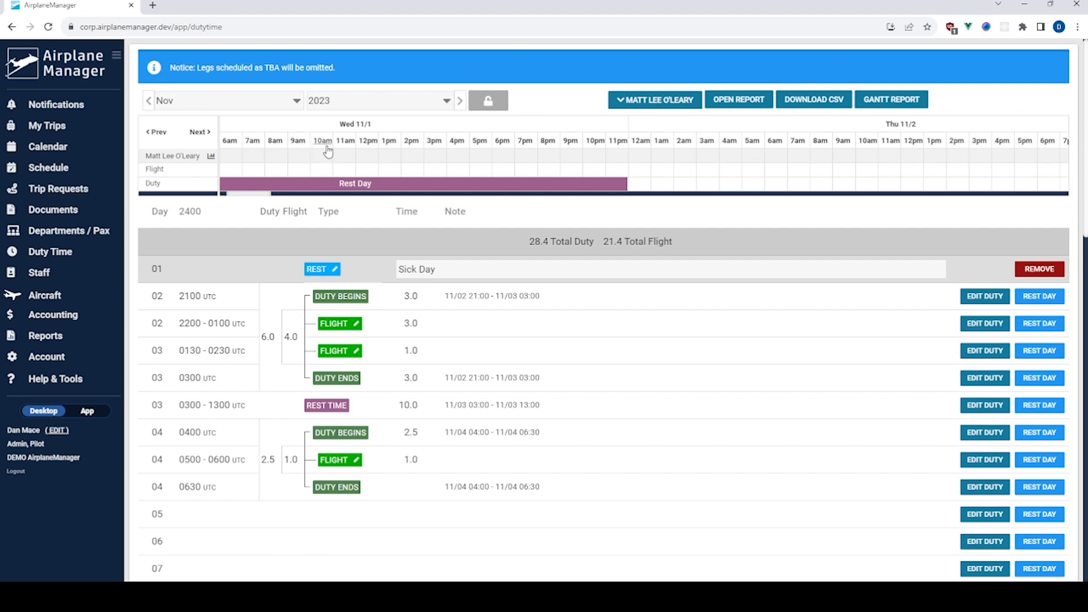
mouse_move(175, 164)
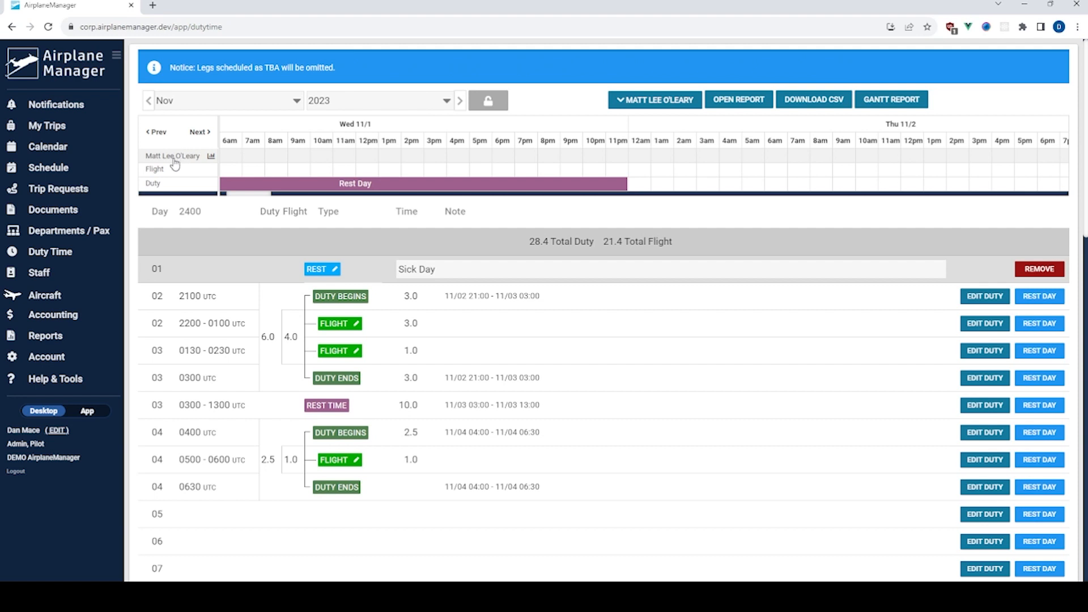
mouse_move(169, 170)
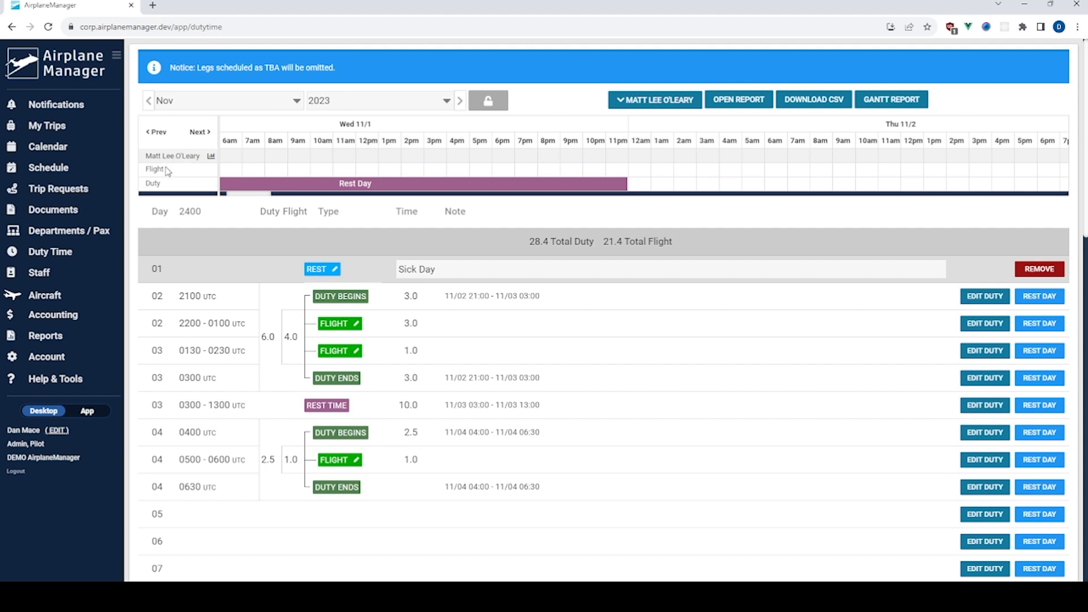
mouse_move(164, 189)
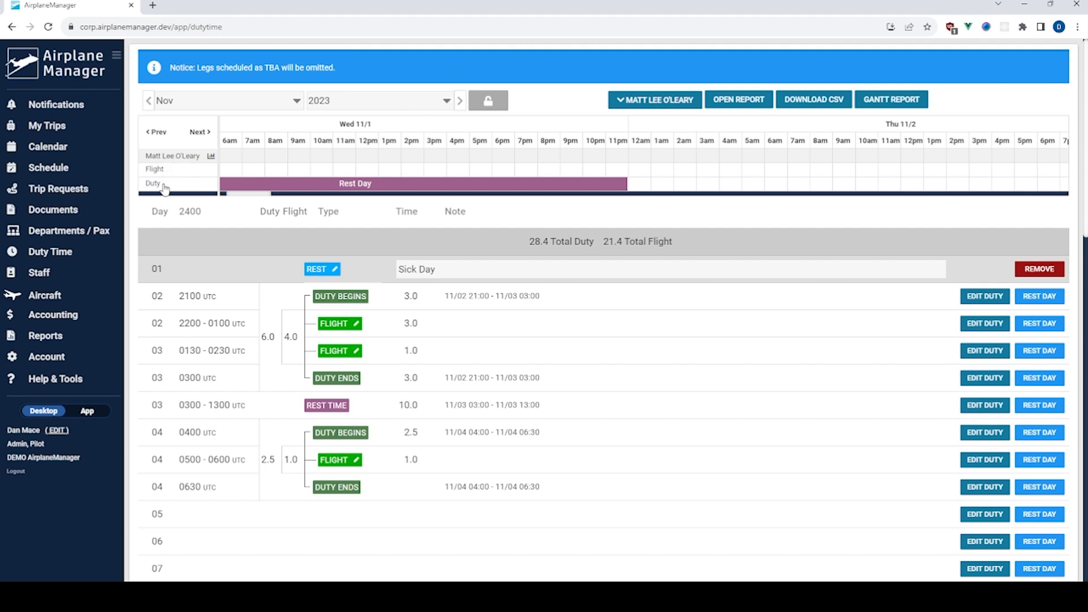
mouse_move(215, 188)
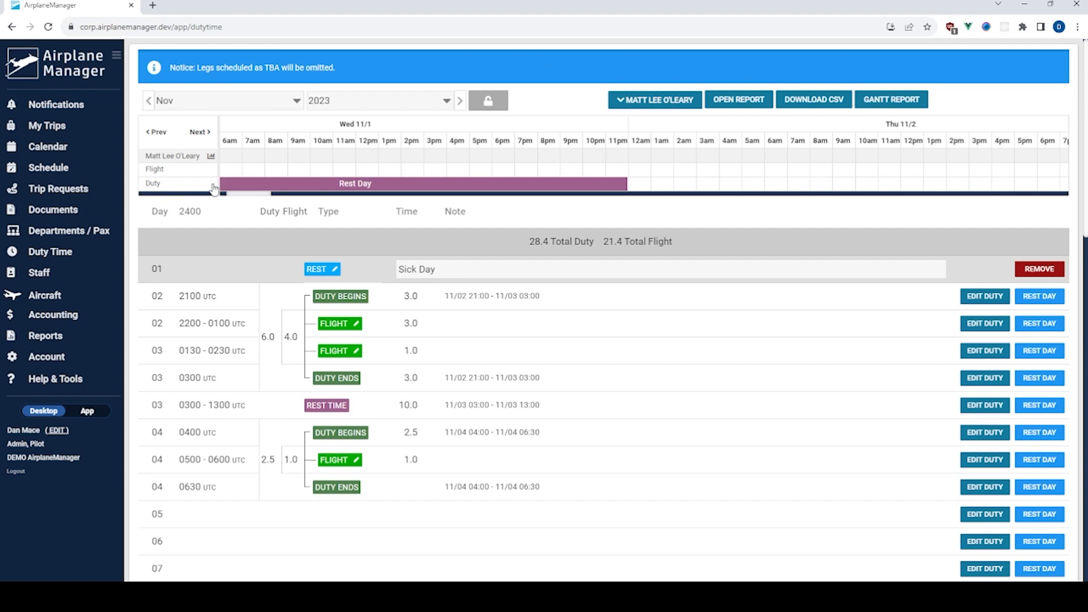
mouse_move(255, 199)
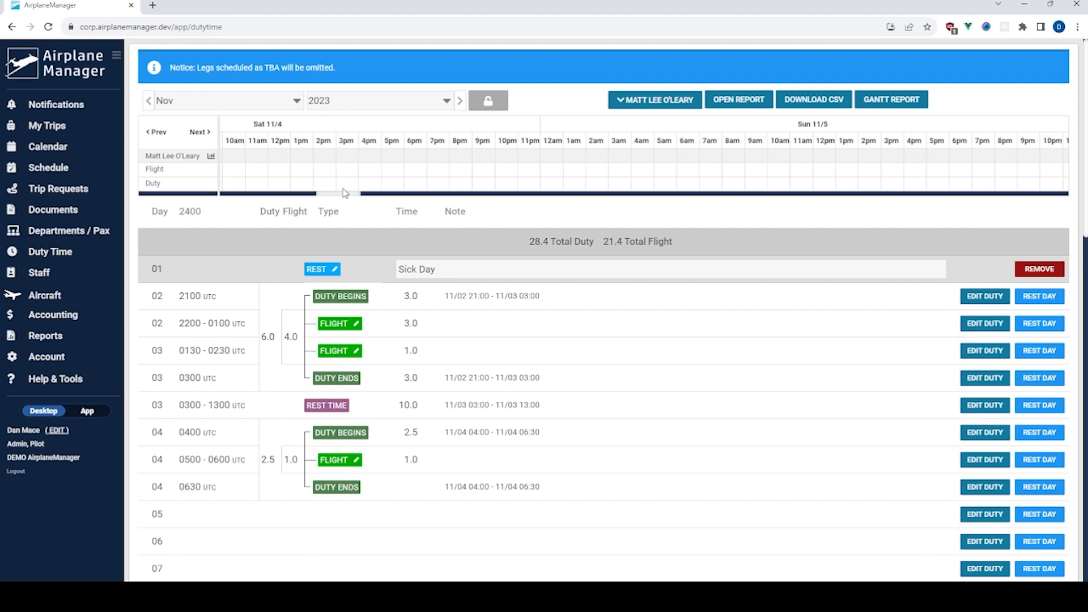
Step: Scroll the duty timeline through later days and back to Sat 11/4
click(200, 132)
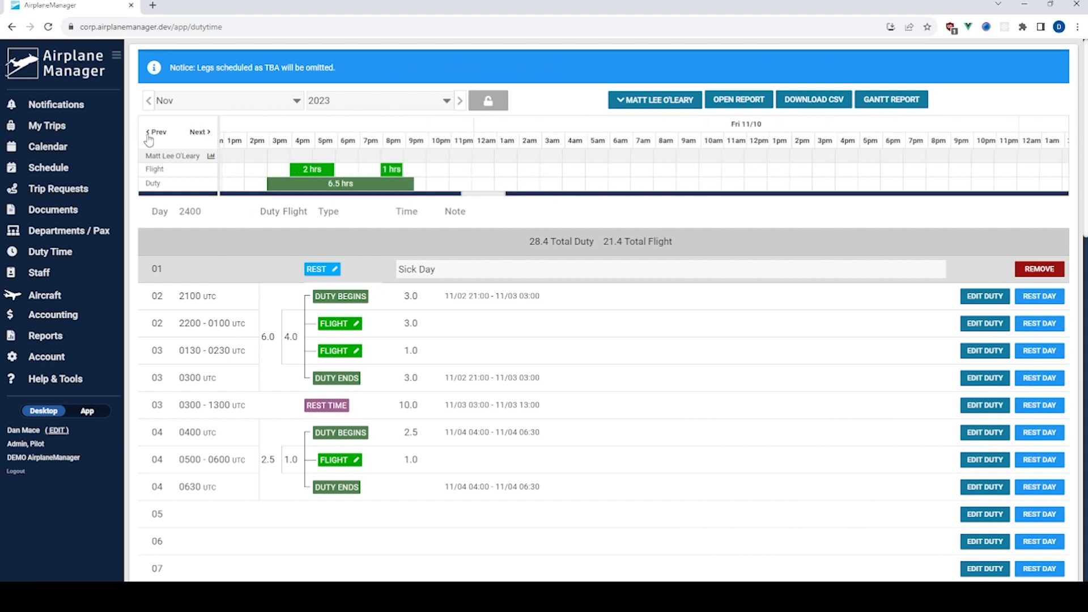
click(199, 131)
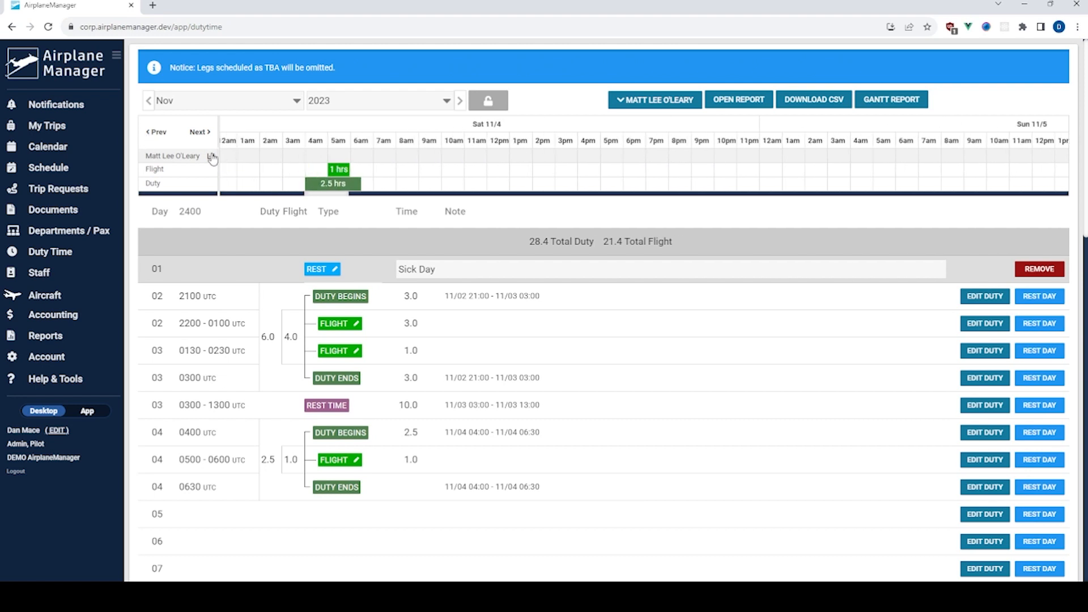
Step: Show the 9 November daily duty record, duty 1500–2130 UTC with two flight legs
click(891, 100)
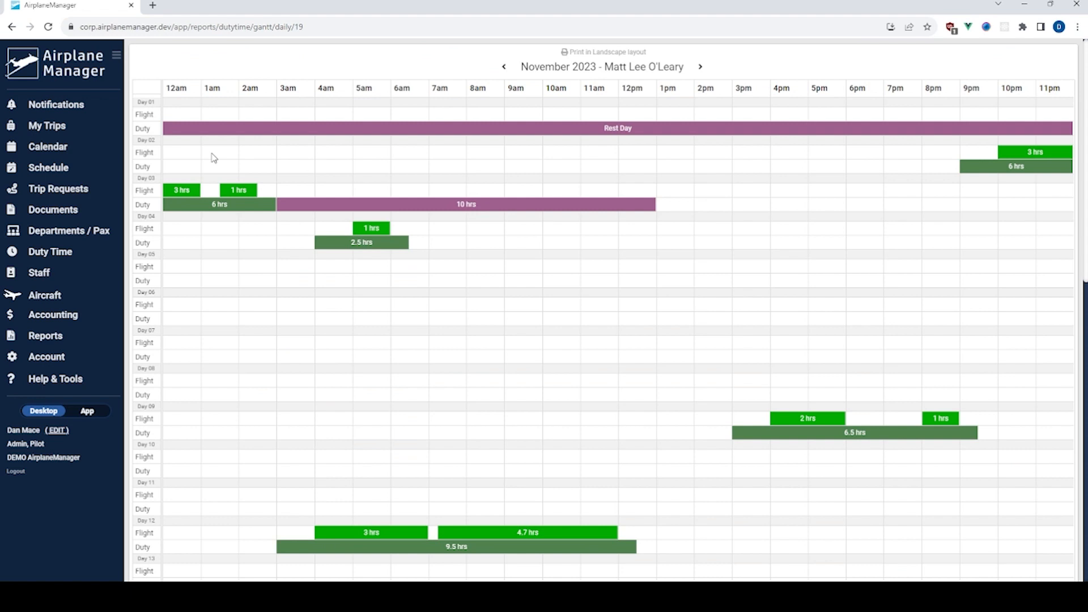
click(50, 252)
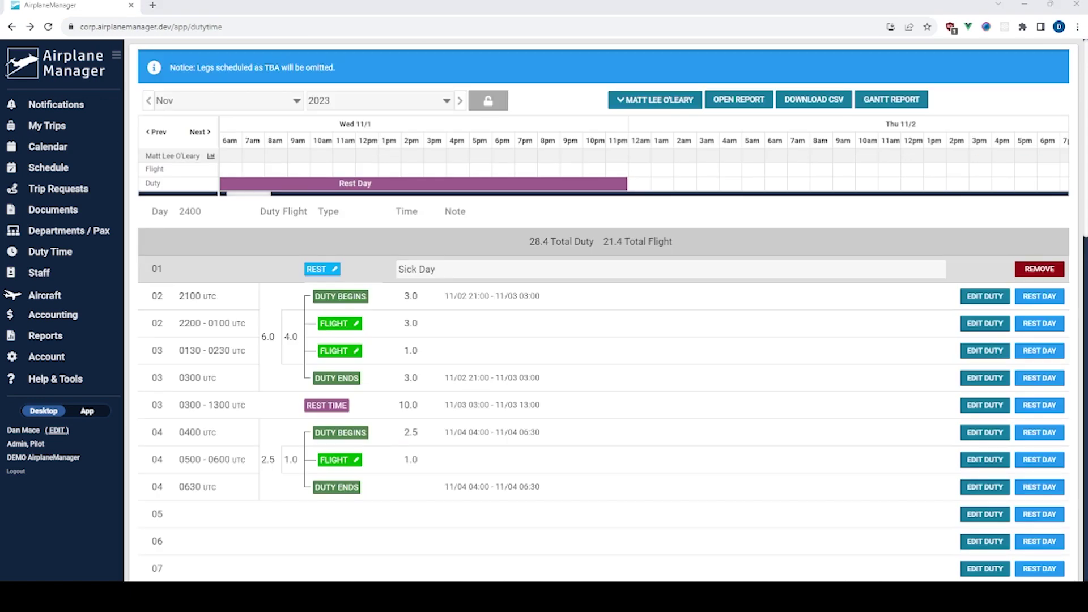
mouse_move(712, 218)
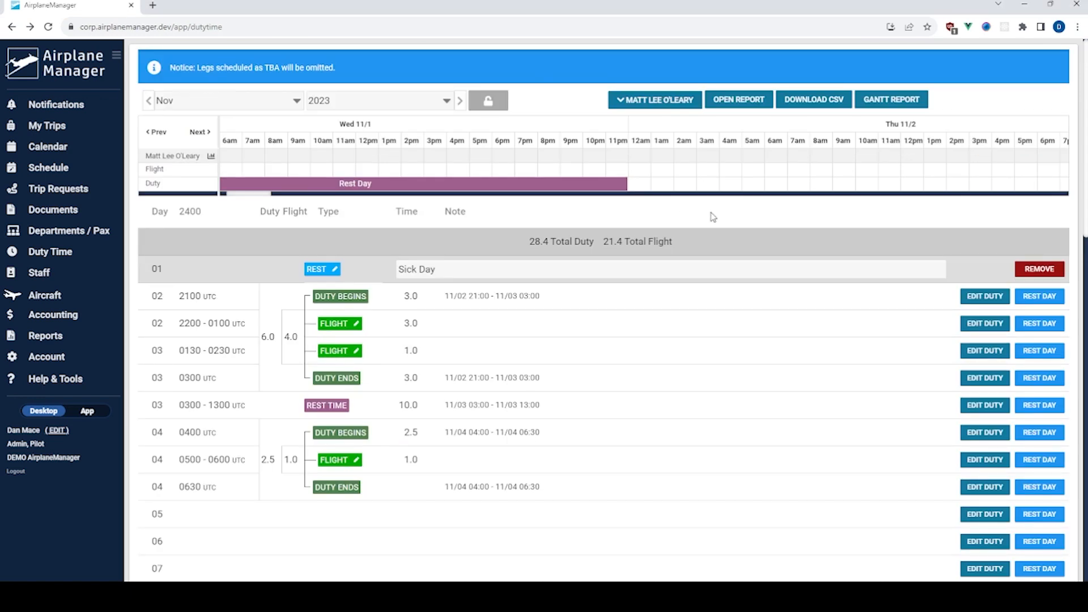
scroll(down, 3)
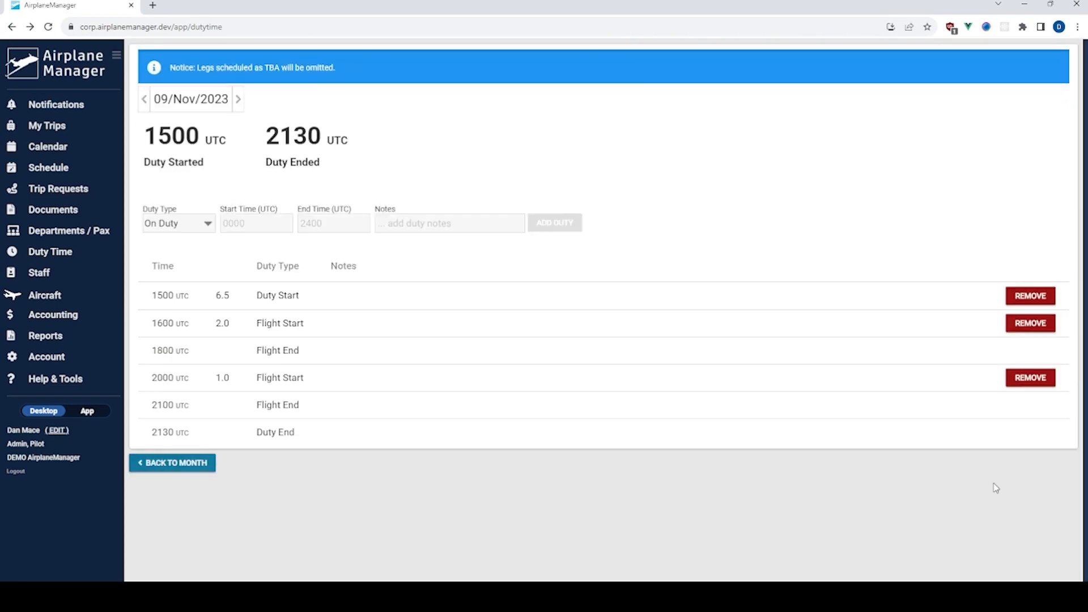
Step: Return to the monthly duty list with the Nov 3–4 bars in view
click(172, 462)
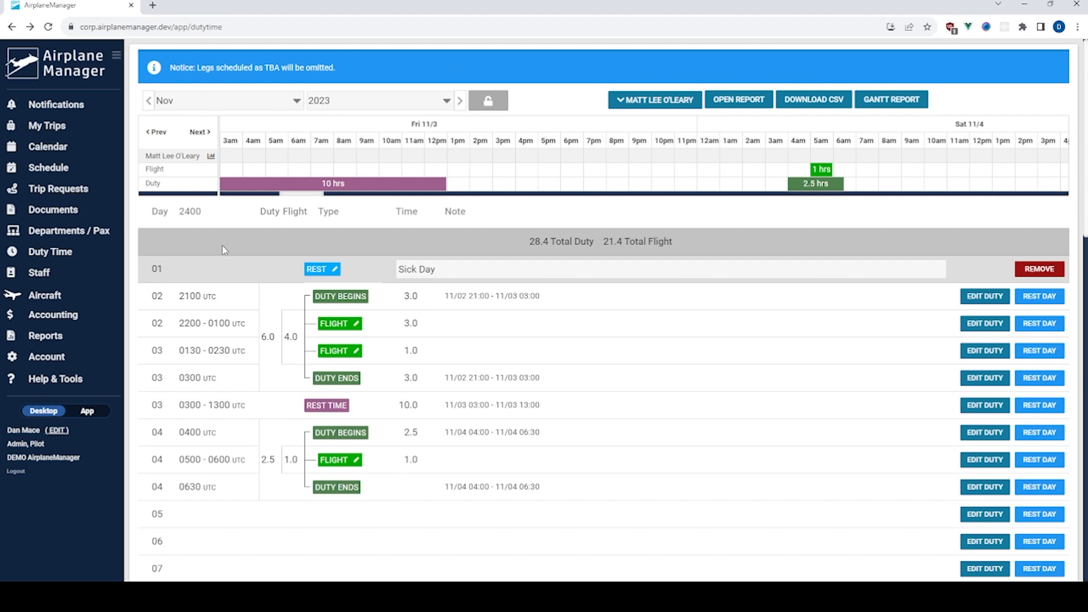
mouse_move(44, 335)
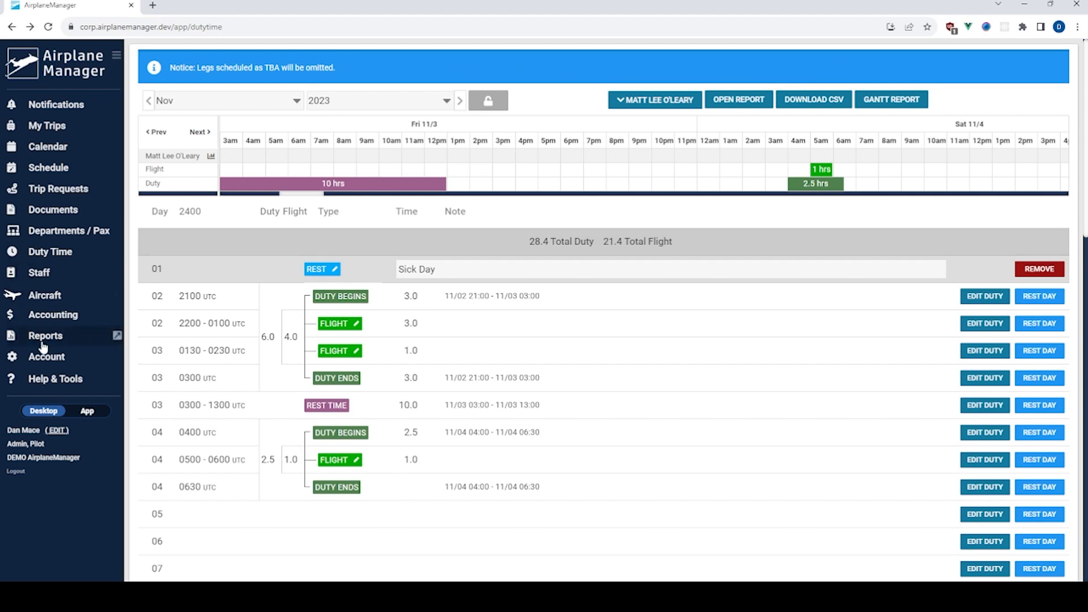
Step: From Reports, choose the Crew category's Duty Time - Gantt report
click(44, 336)
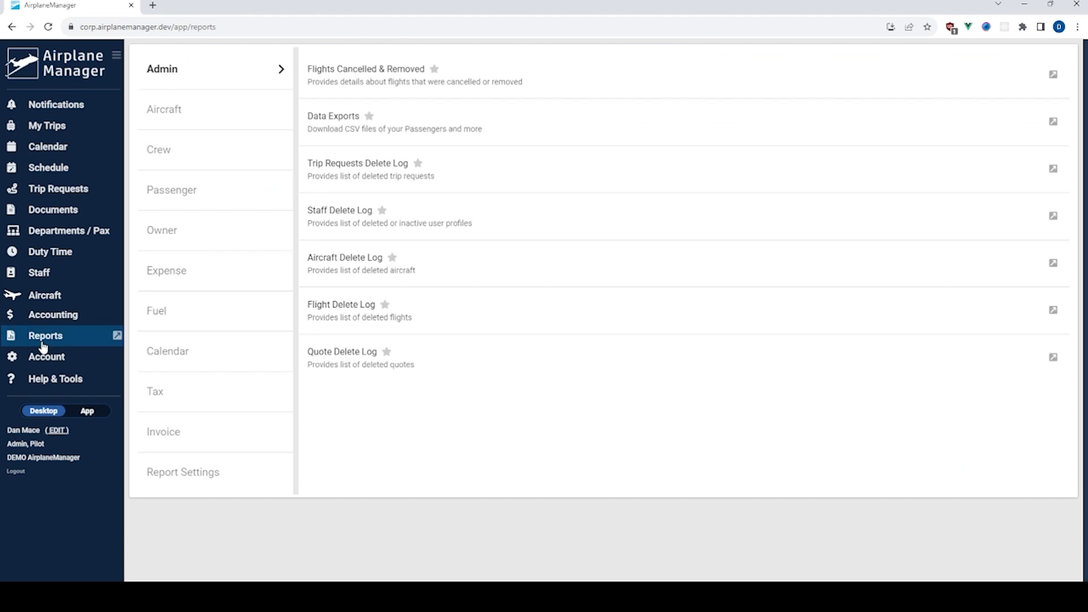
mouse_move(178, 153)
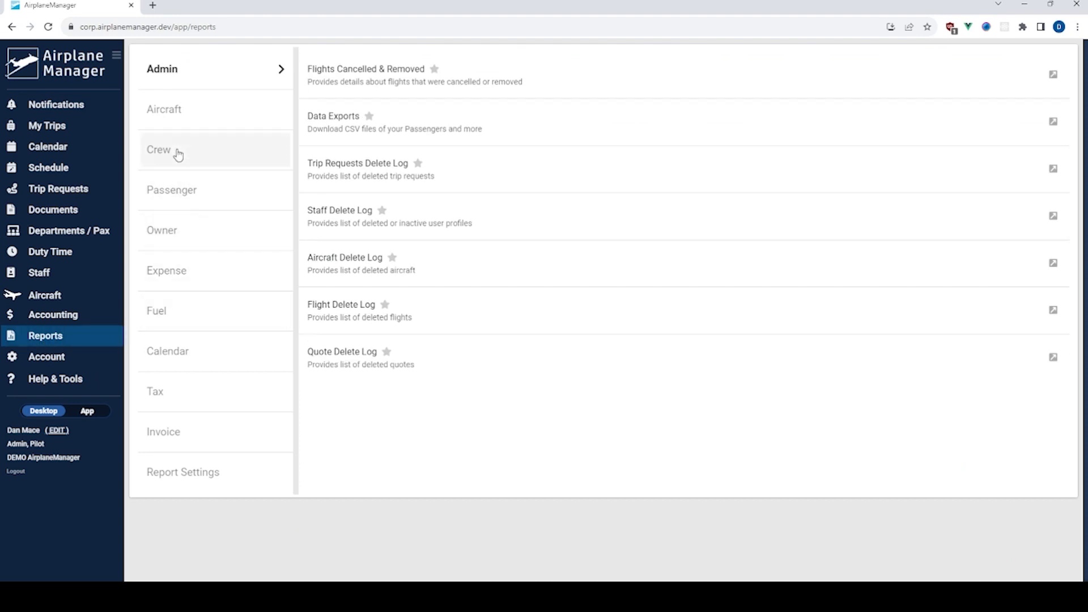
click(158, 149)
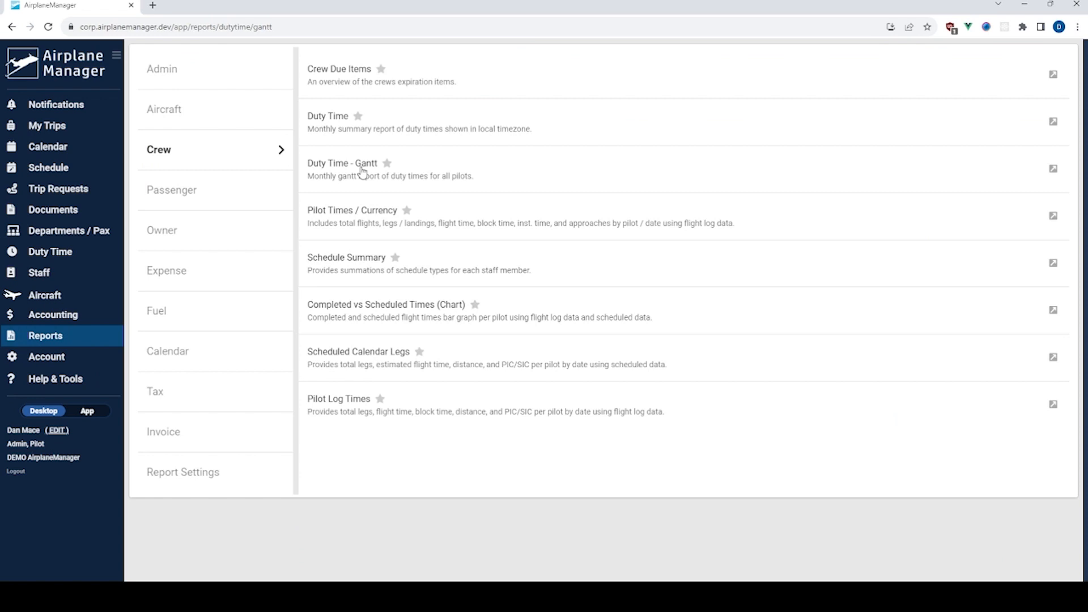
click(342, 162)
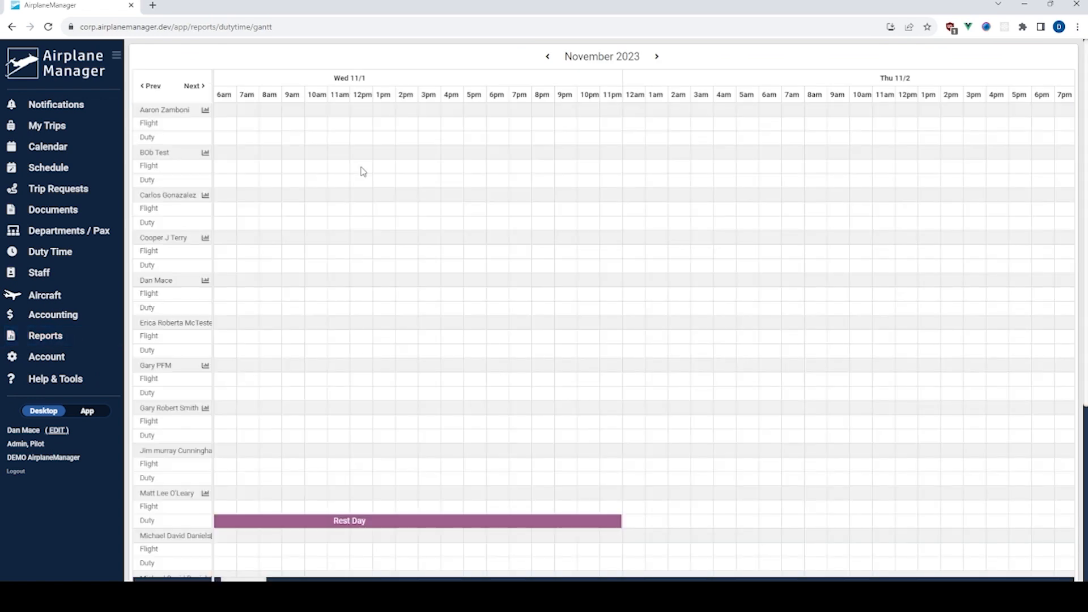
scroll(down, 3)
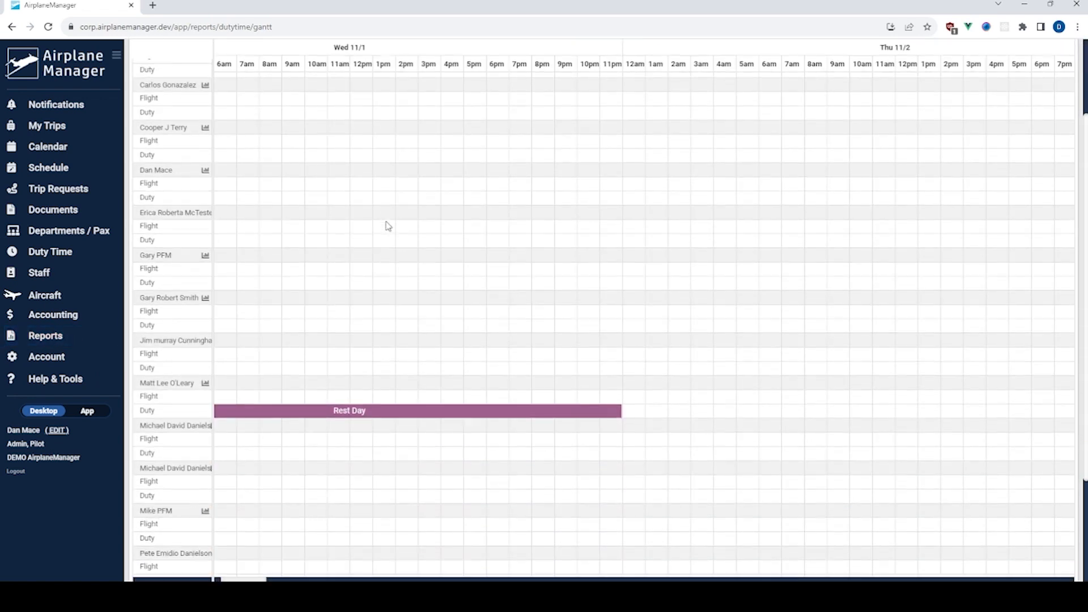
scroll(down, 3)
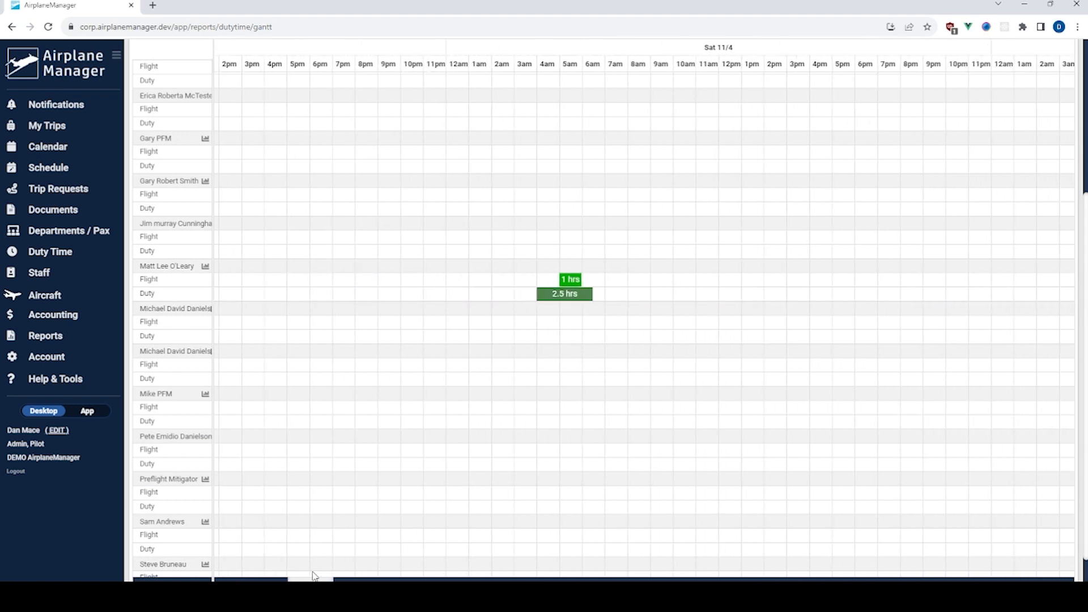
scroll(left, 3)
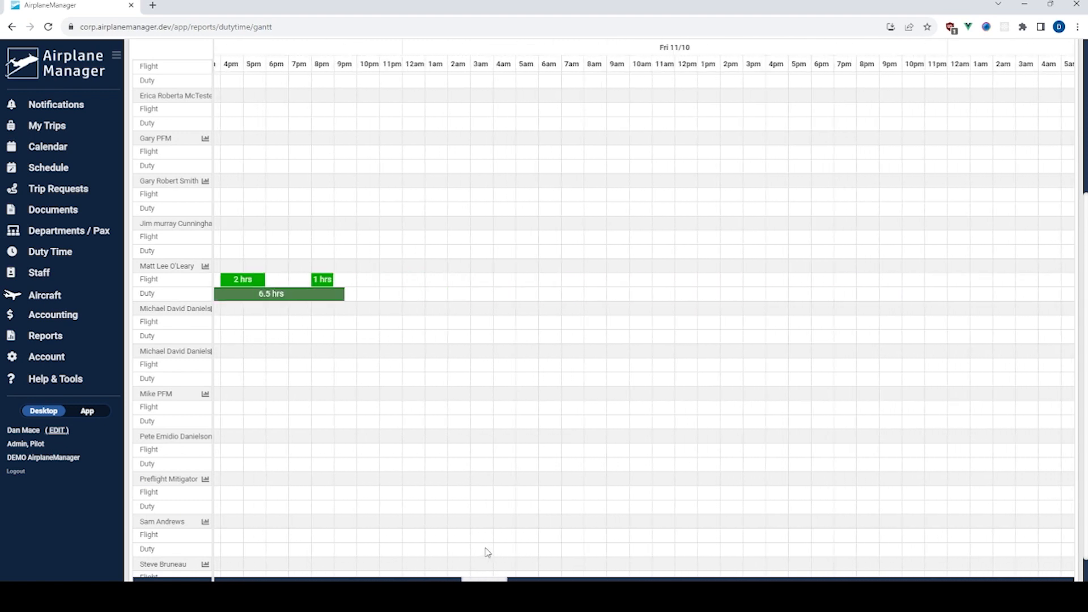
scroll(left, 3)
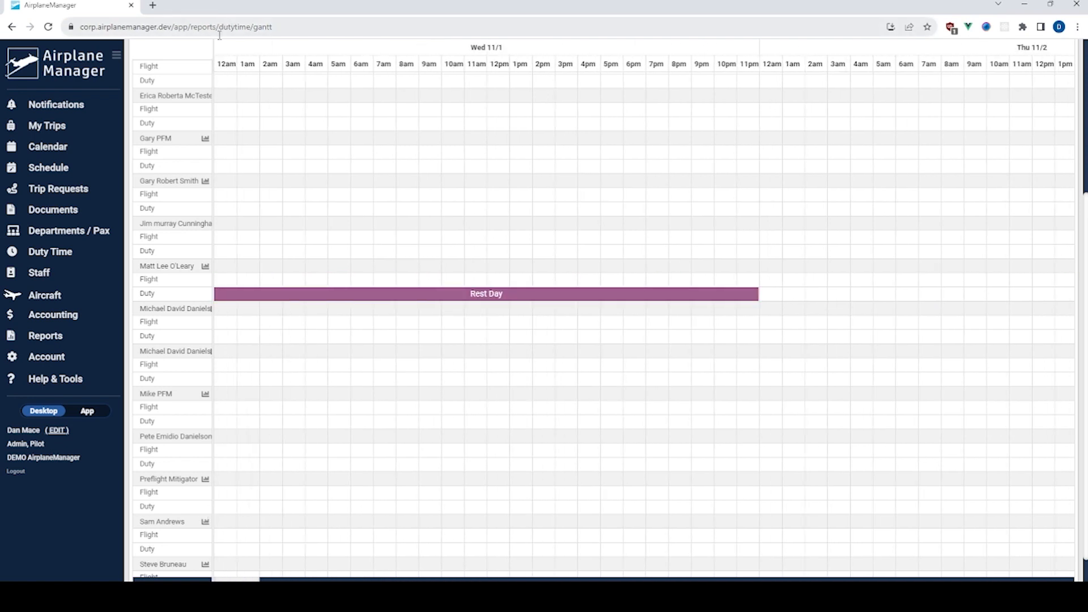
click(192, 55)
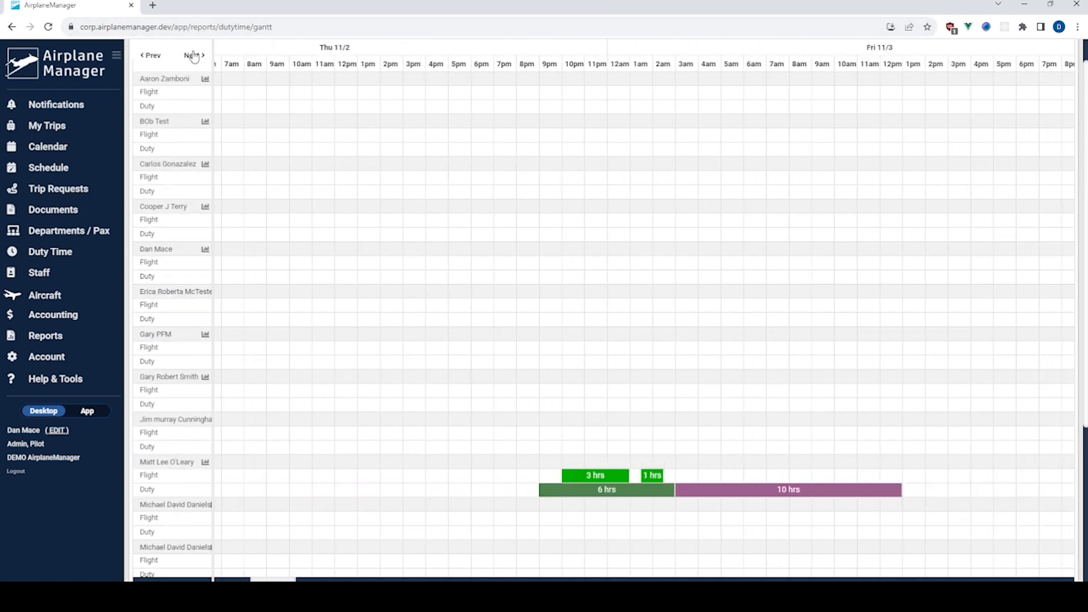
click(193, 54)
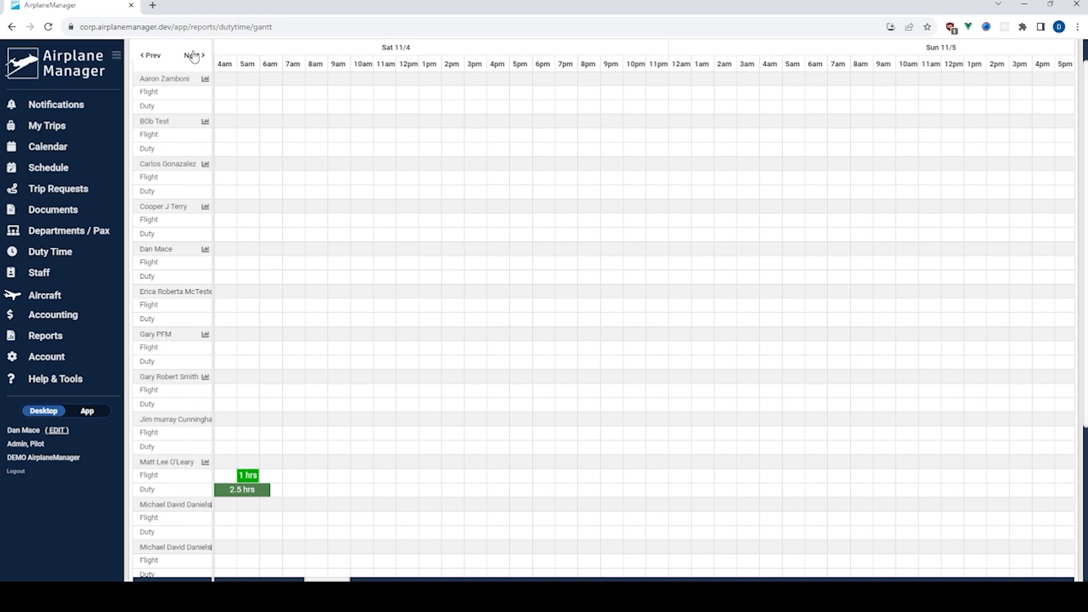
click(150, 55)
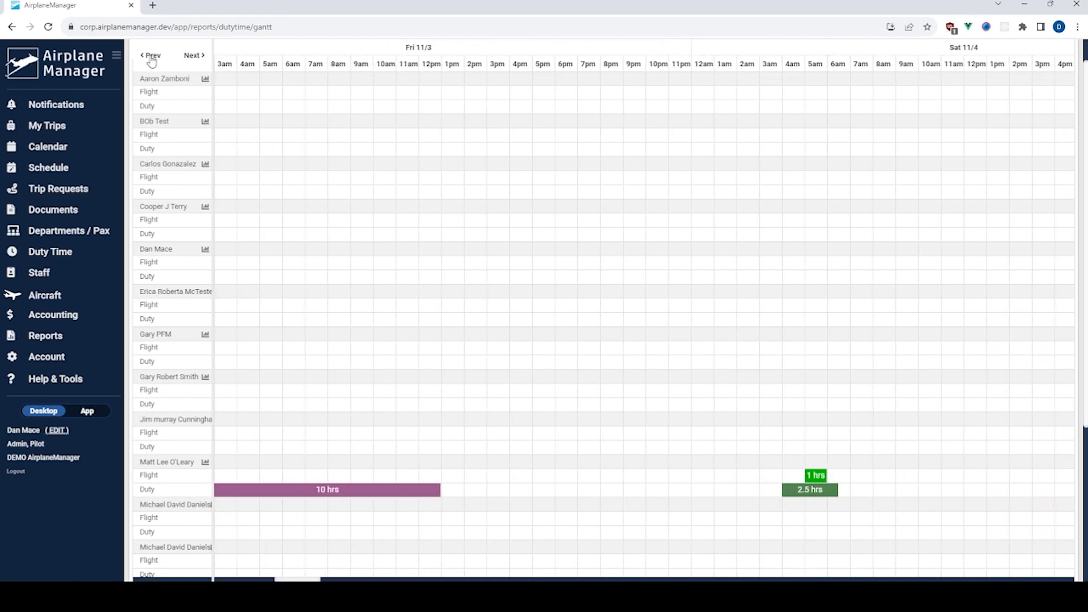
click(149, 54)
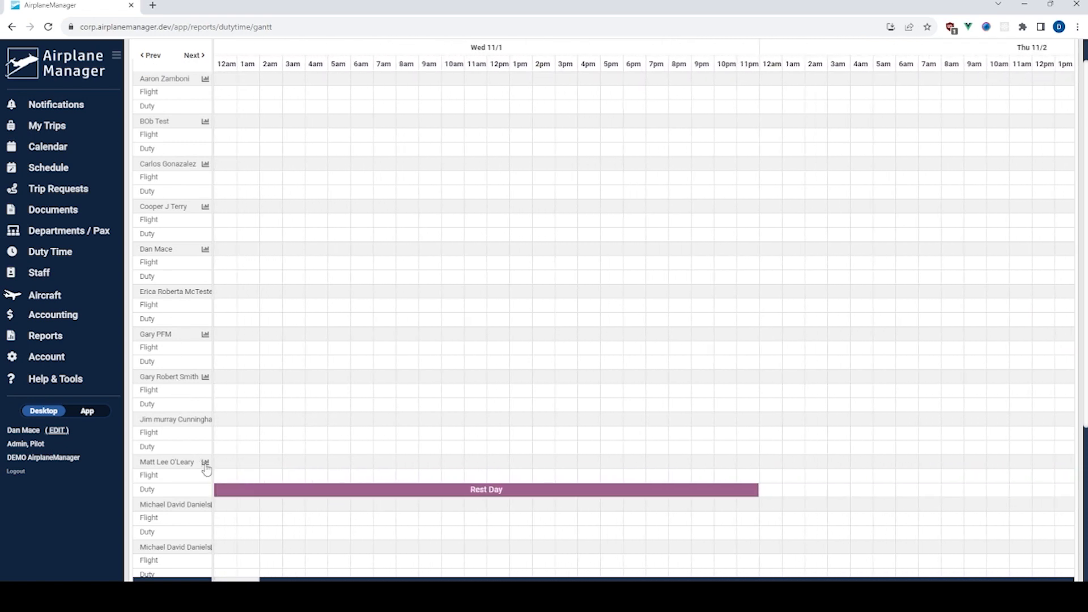
click(205, 463)
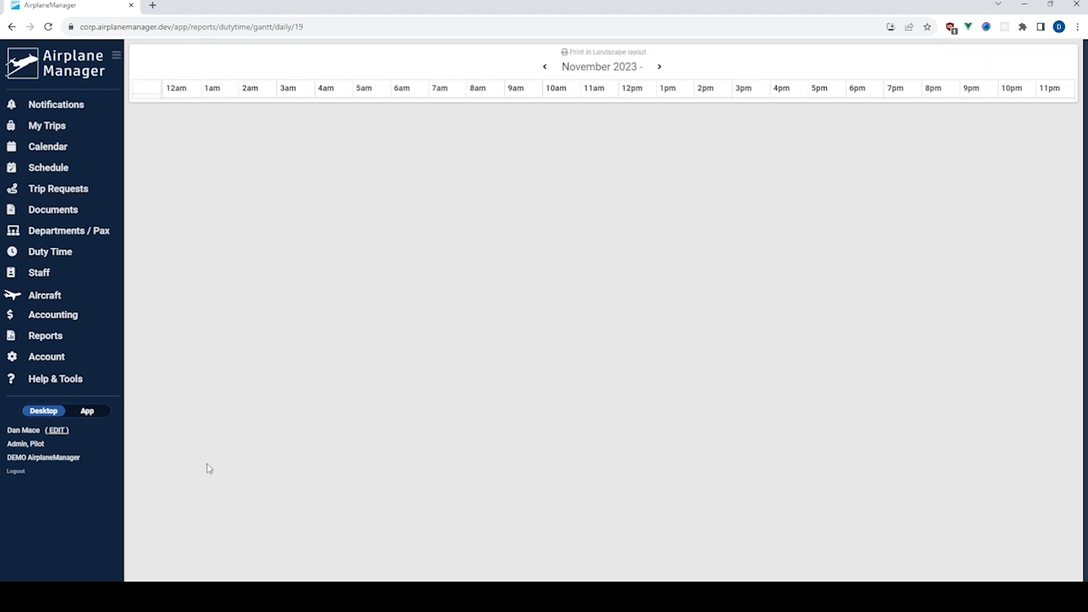